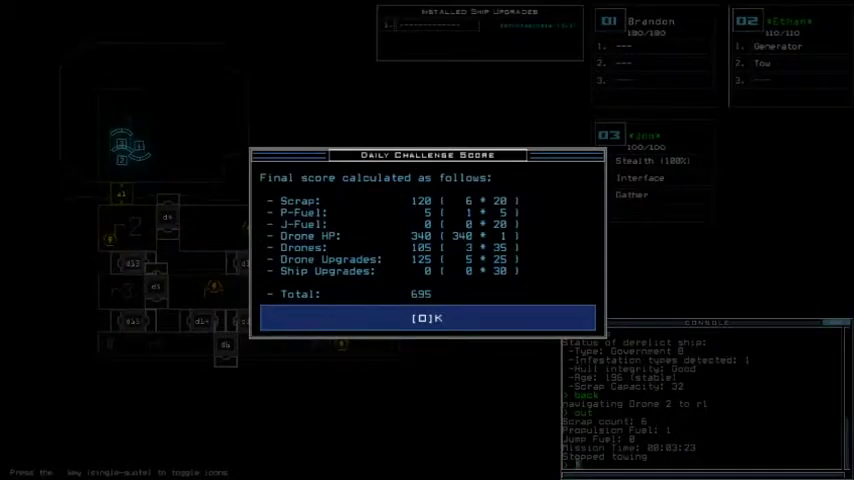
- Close the Daily Challenge Score dialog showing the final score of 695
{"action": "left_click", "coordinate": [428, 318]}
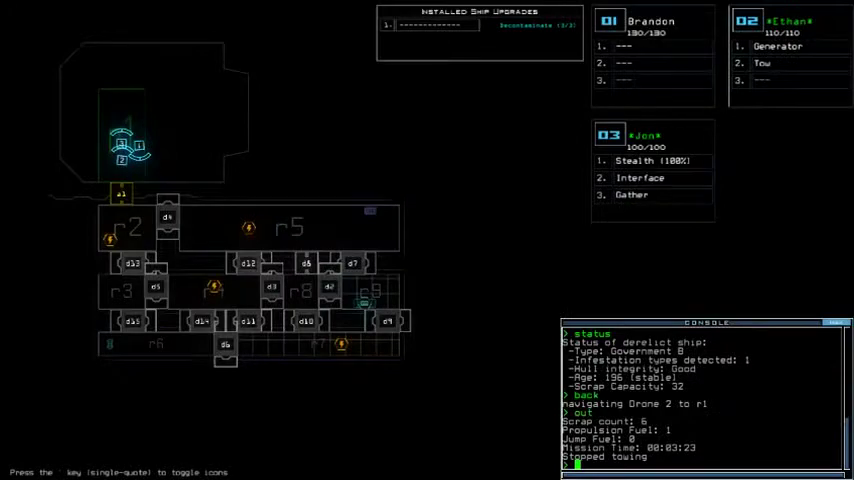